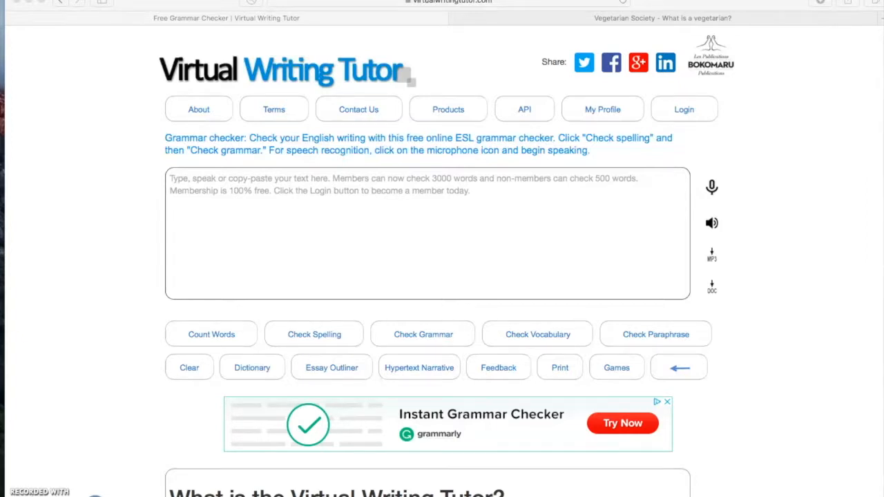
mouse_move(456, 96)
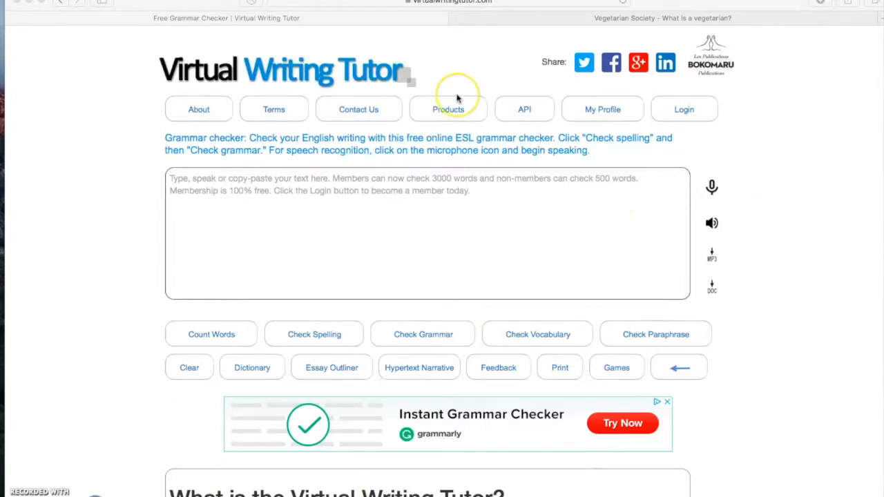
mouse_move(456, 97)
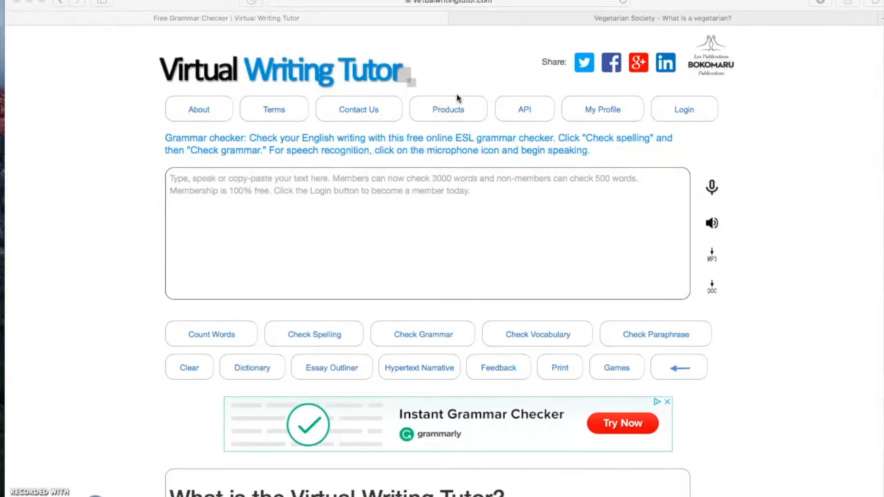
mouse_move(254, 308)
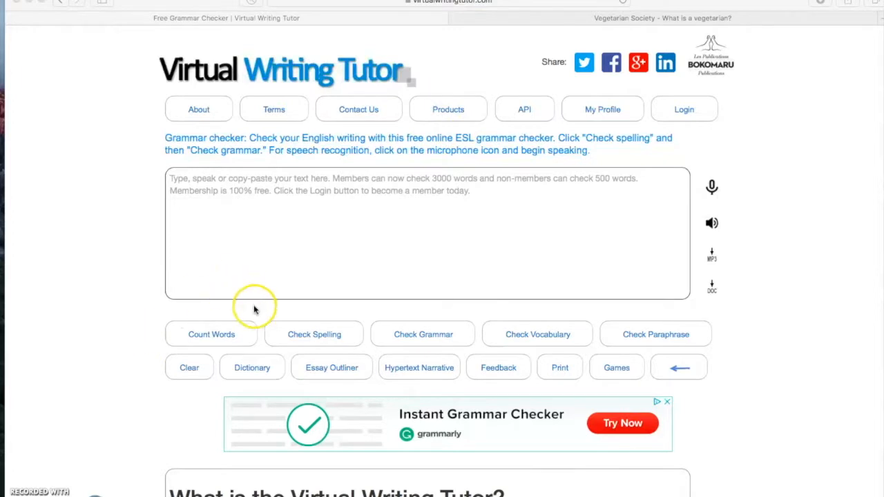
mouse_move(172, 338)
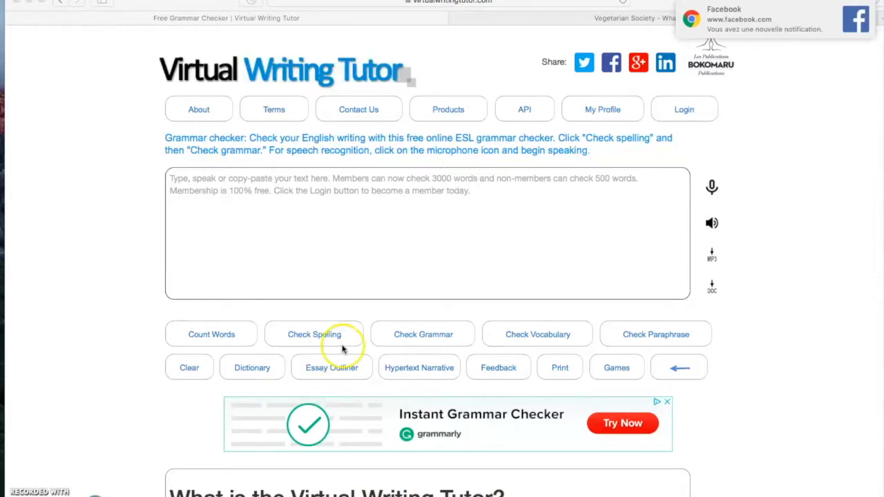
mouse_move(393, 309)
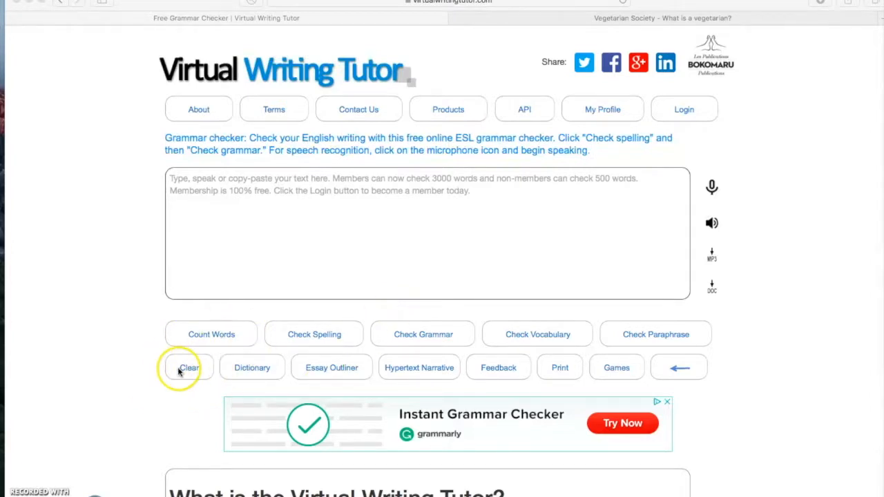
Step: Copy the Vegetarian Society's vegetarian definition and paste it into the Virtual Writing Tutor text box
left_click(661, 18)
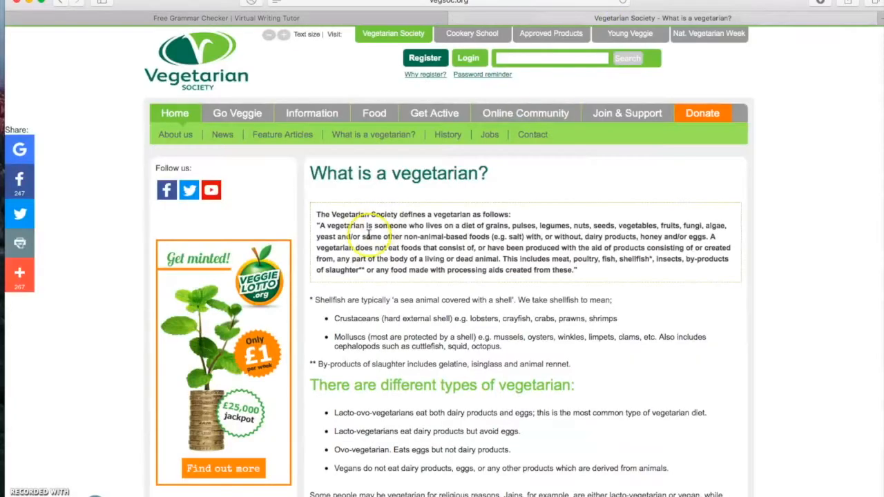
left_click_drag(315, 214, 579, 269)
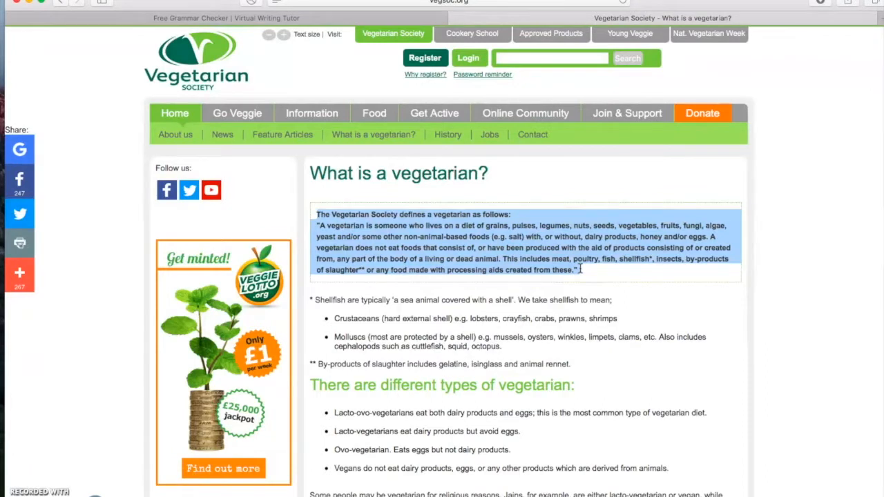
mouse_move(173, 20)
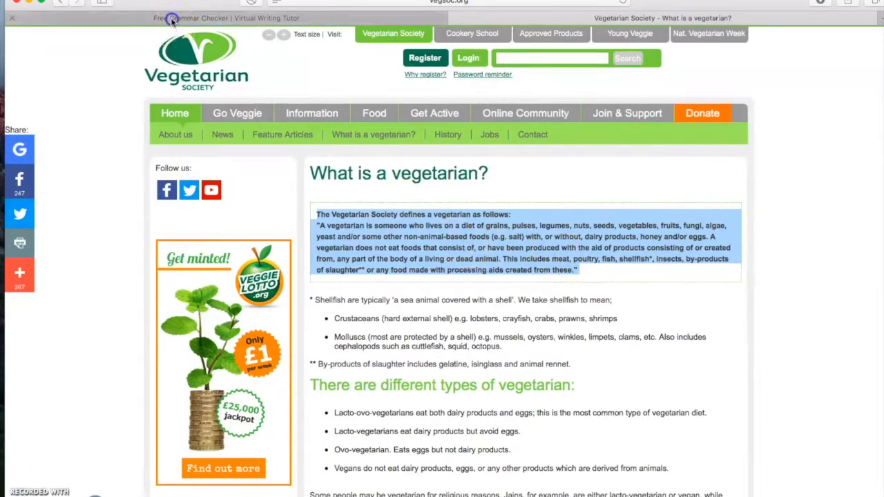
left_click(172, 18)
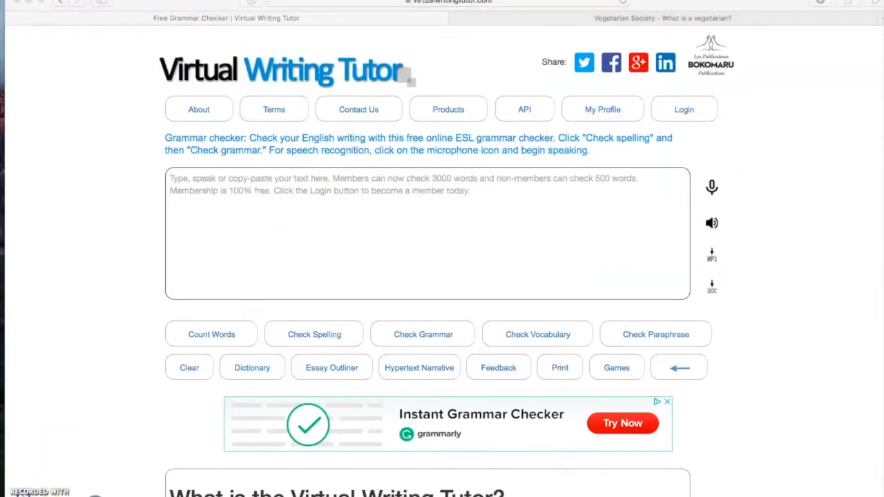
left_click(662, 18)
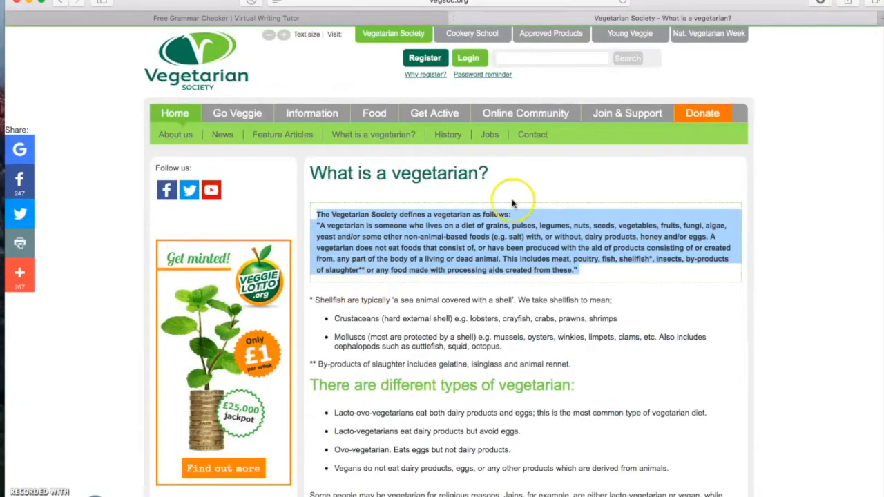
left_click(226, 17)
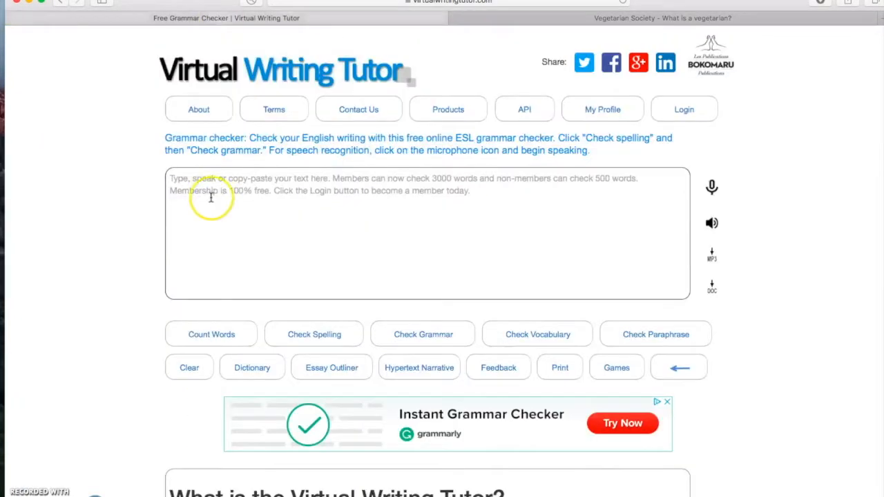
type("The Vegetarian Society defines a vegetarian as follows:")
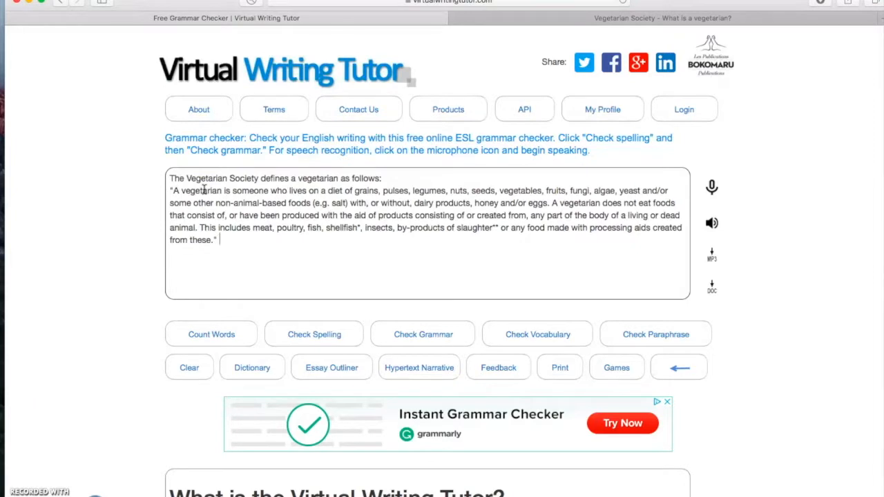
mouse_move(201, 363)
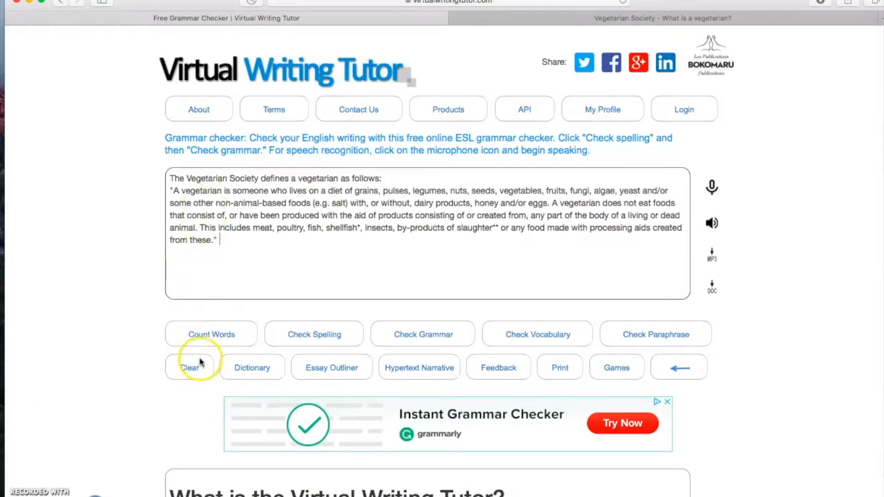
Step: Run Count Words on the definition: 97 words, 5 sentences, 20 words per sentence
left_click(211, 334)
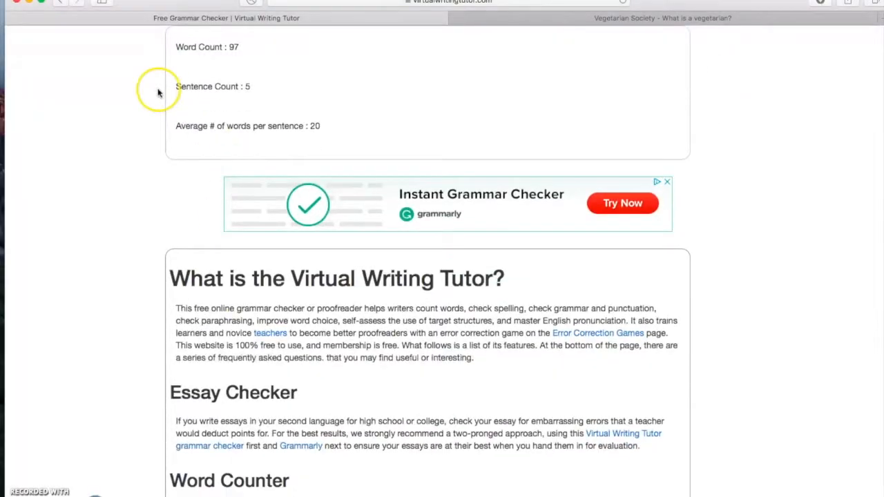
mouse_move(158, 59)
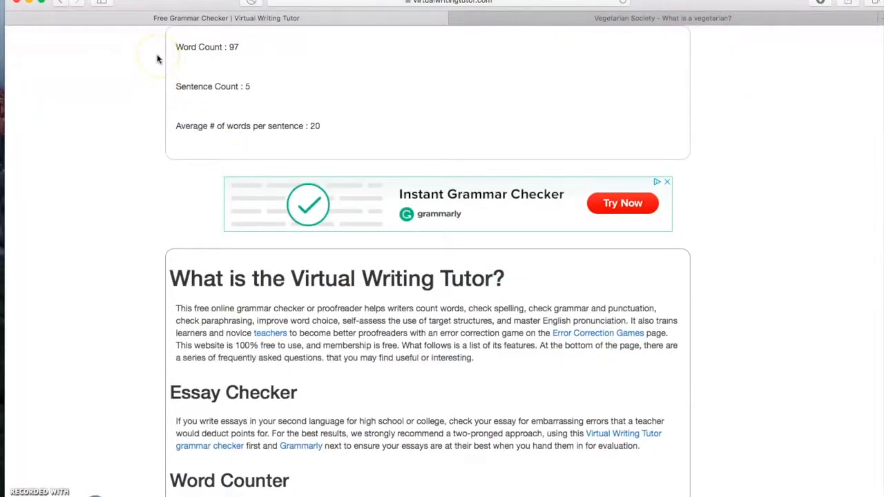
mouse_move(262, 37)
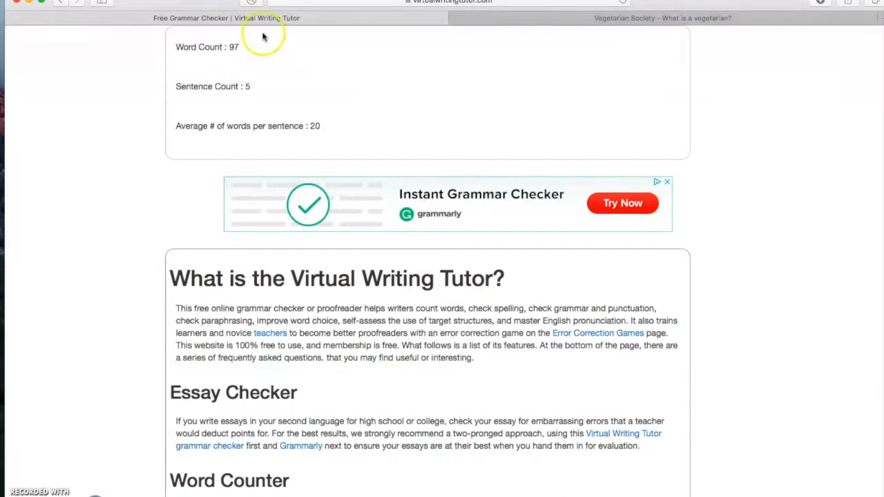
mouse_move(183, 62)
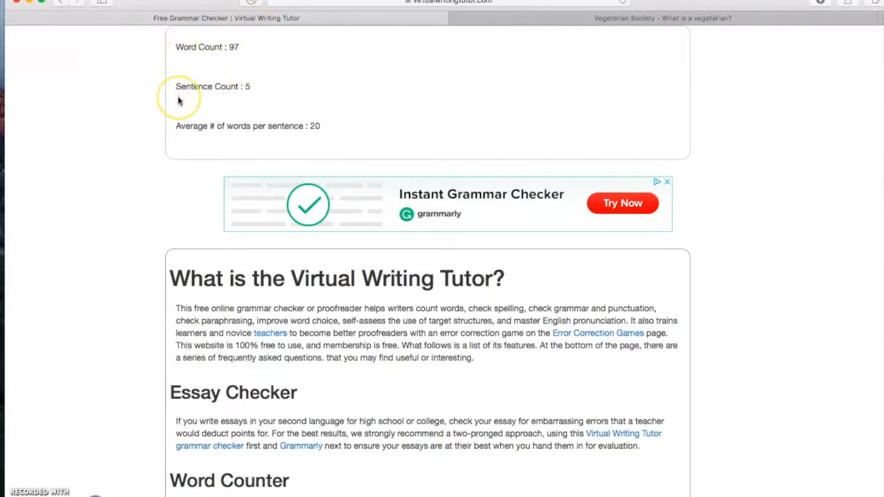
mouse_move(179, 100)
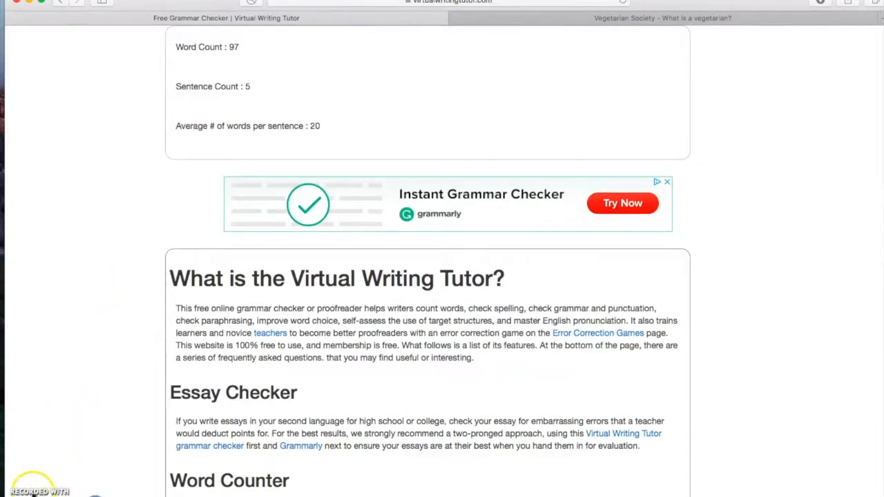
mouse_move(180, 245)
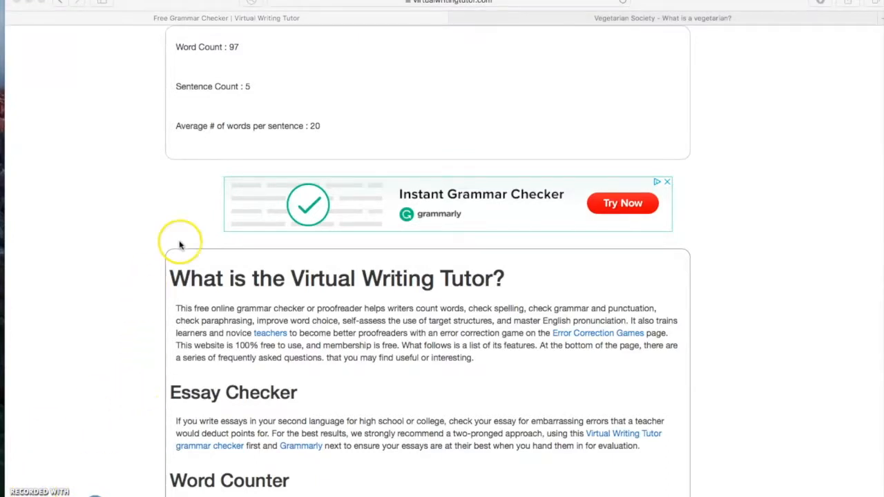
Step: Run Check Grammar on the definition, reporting 2 errors at 2% error density
scroll("up", 3)
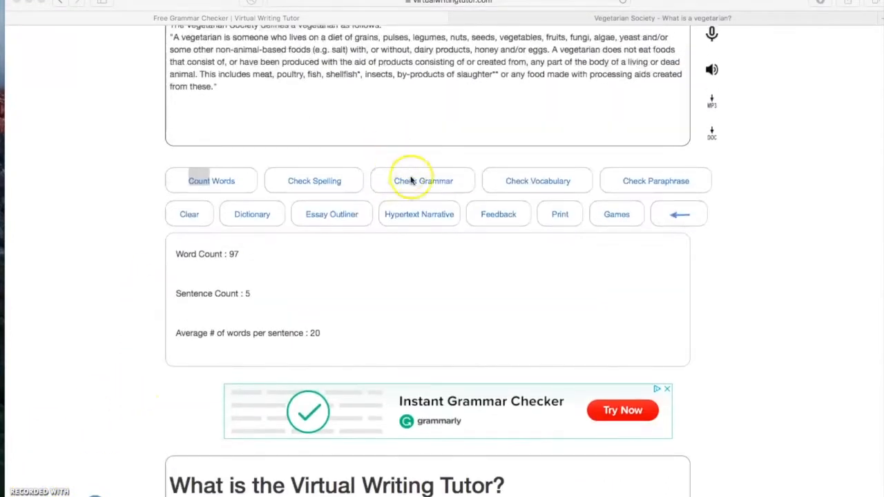
left_click(423, 181)
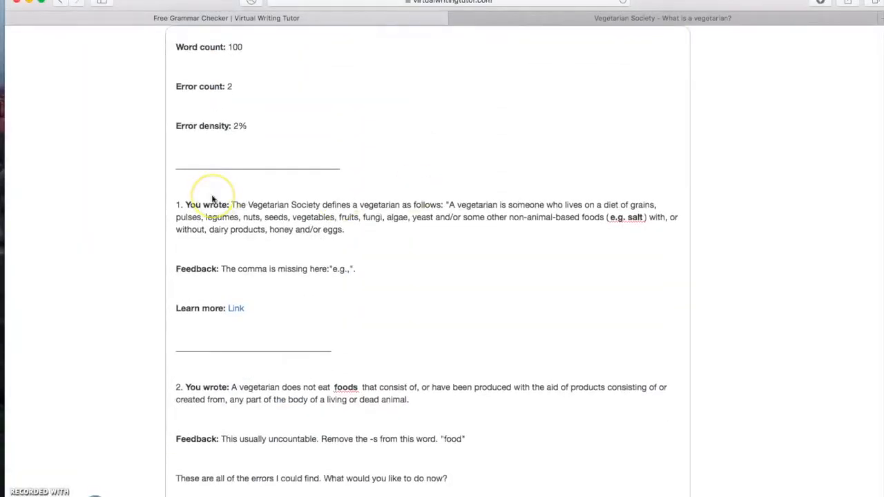
mouse_move(184, 135)
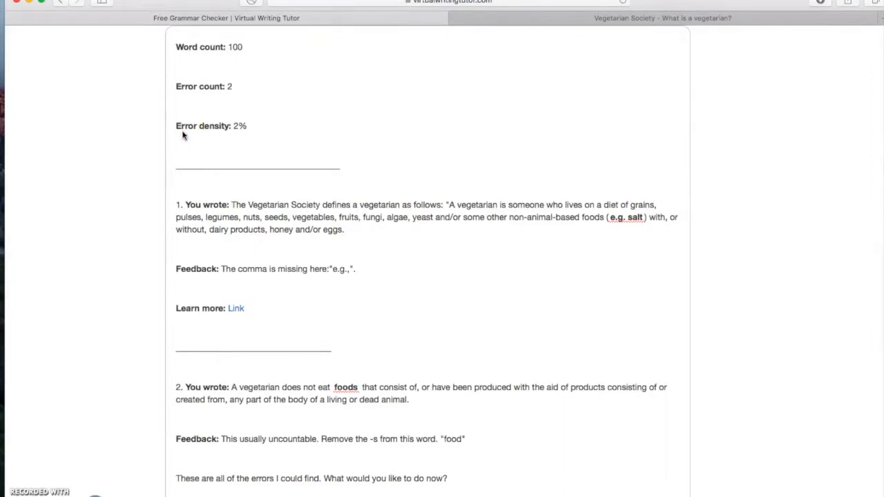
mouse_move(78, 136)
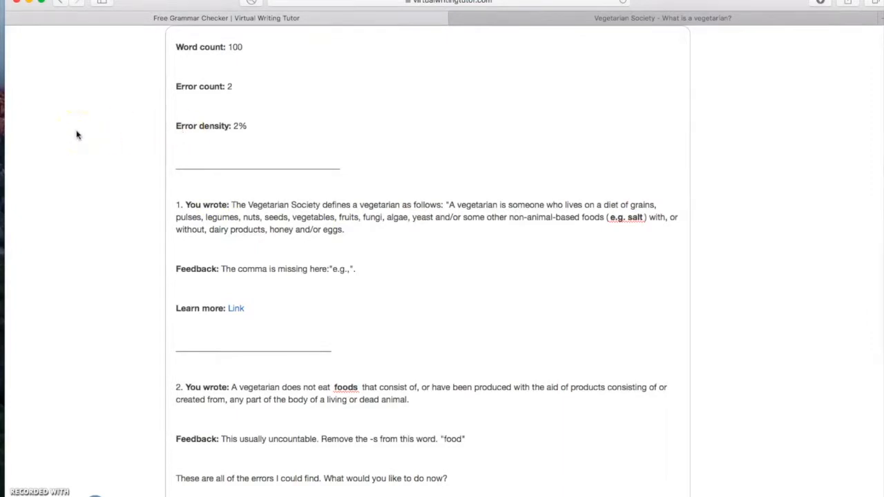
mouse_move(249, 123)
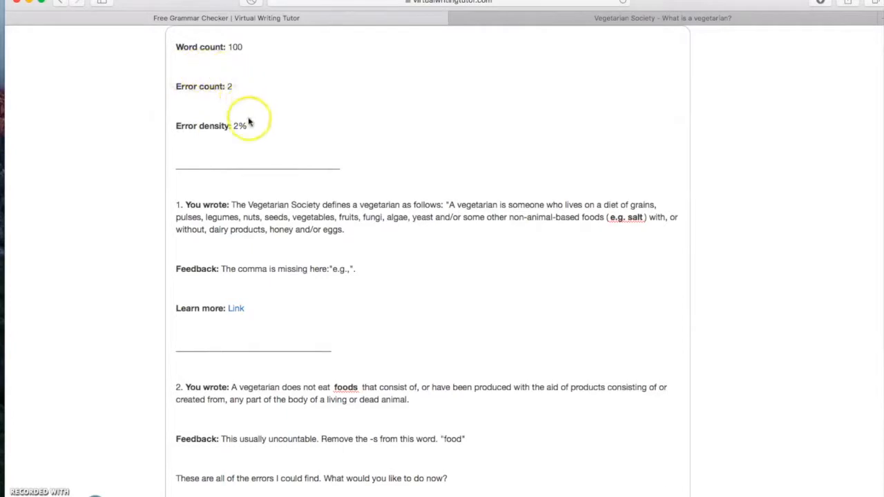
mouse_move(221, 114)
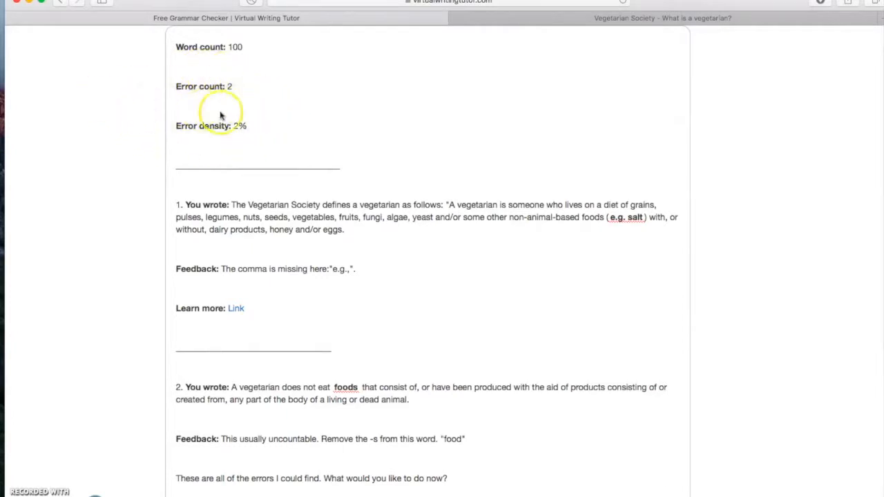
mouse_move(270, 96)
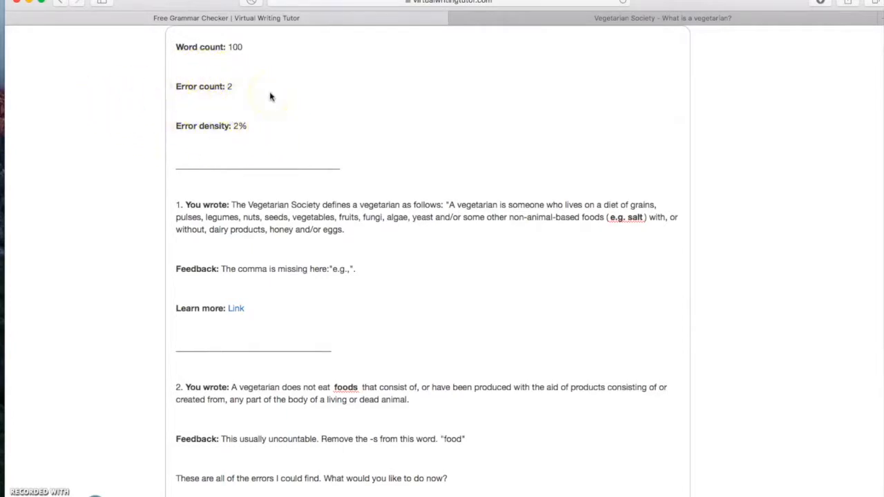
mouse_move(377, 233)
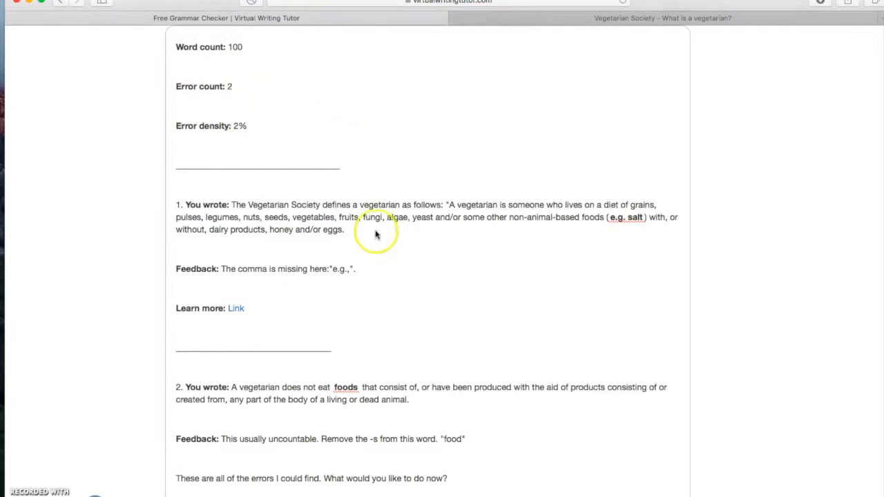
scroll("down", 3)
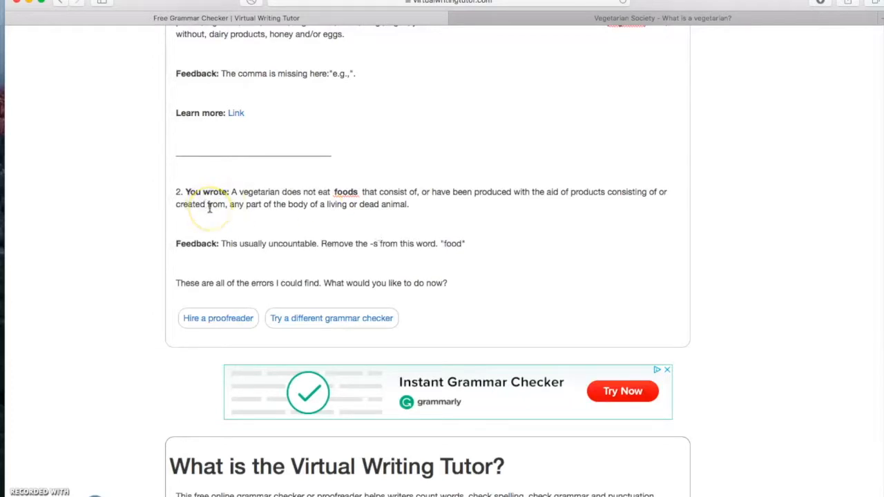
mouse_move(293, 201)
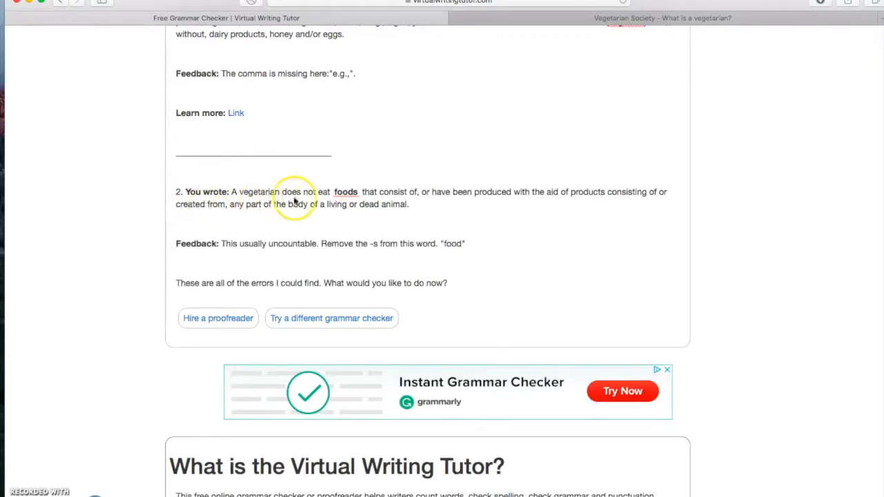
mouse_move(395, 202)
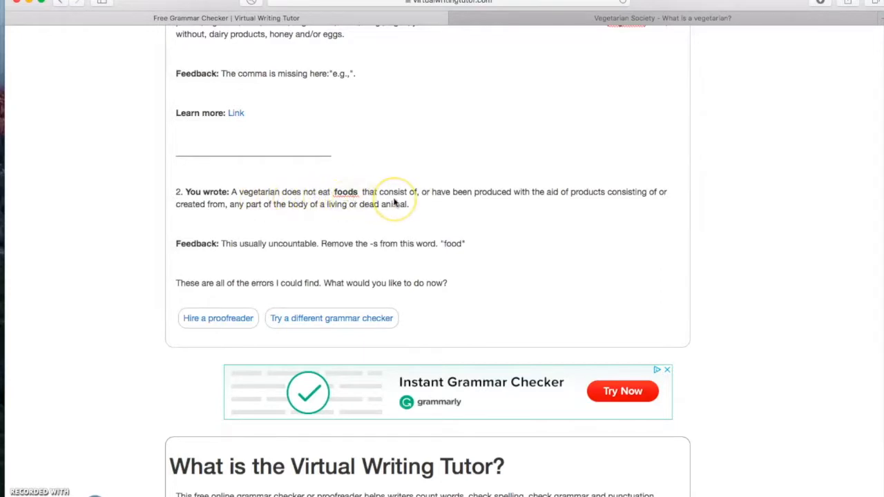
mouse_move(461, 202)
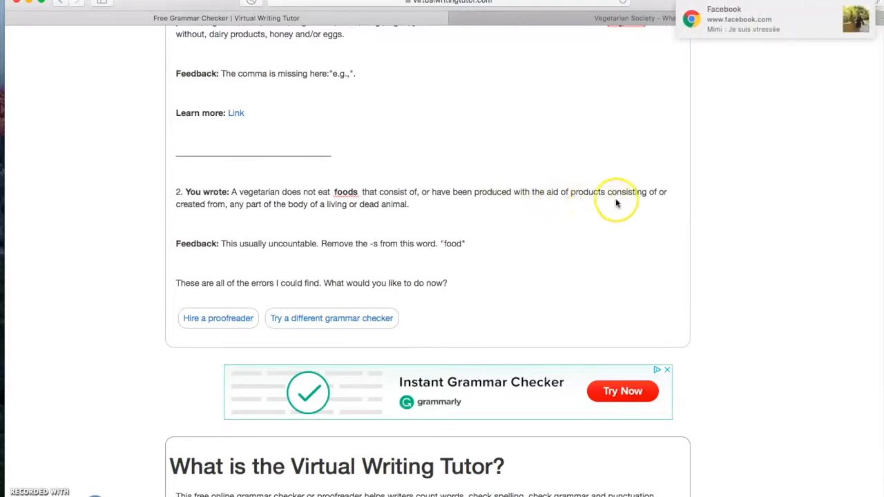
mouse_move(492, 197)
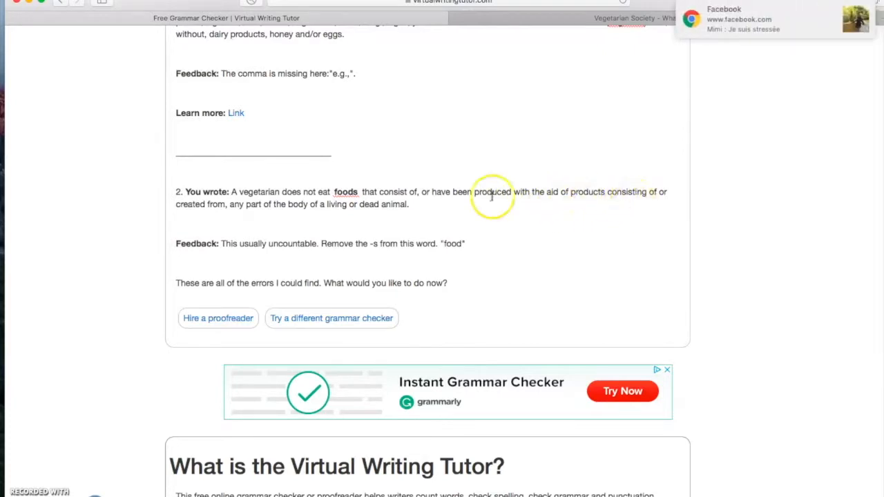
mouse_move(223, 218)
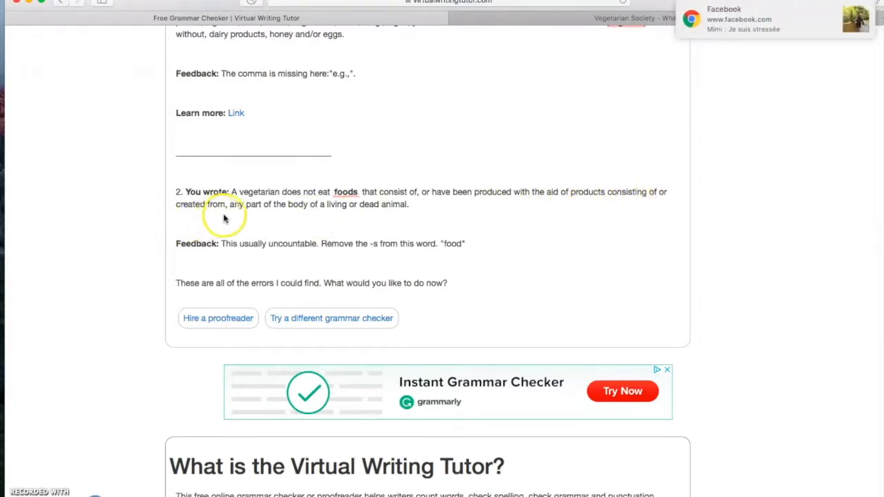
mouse_move(356, 220)
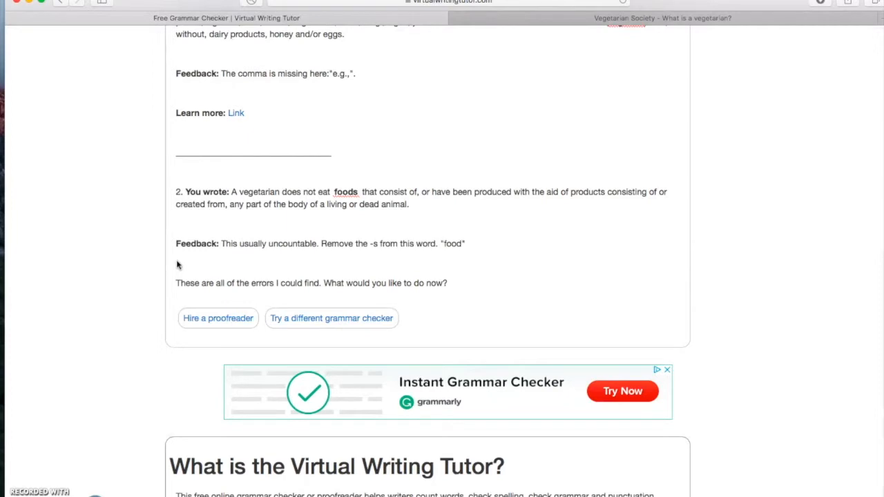
mouse_move(264, 253)
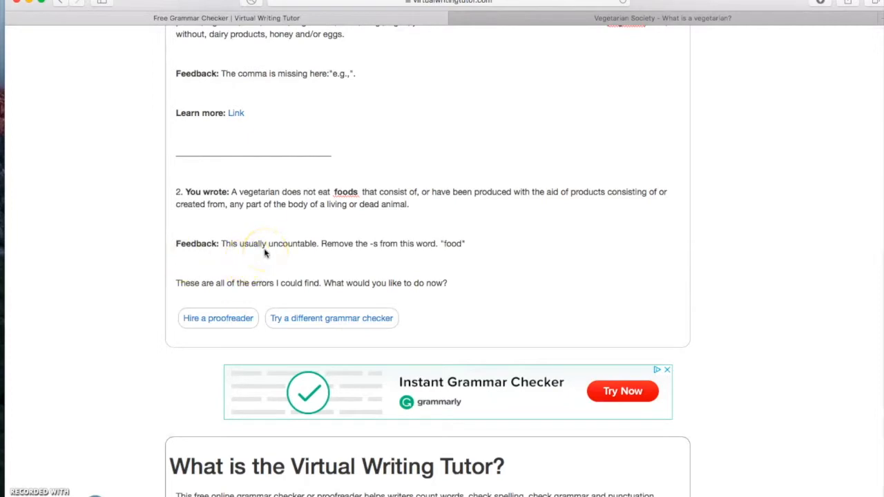
mouse_move(429, 248)
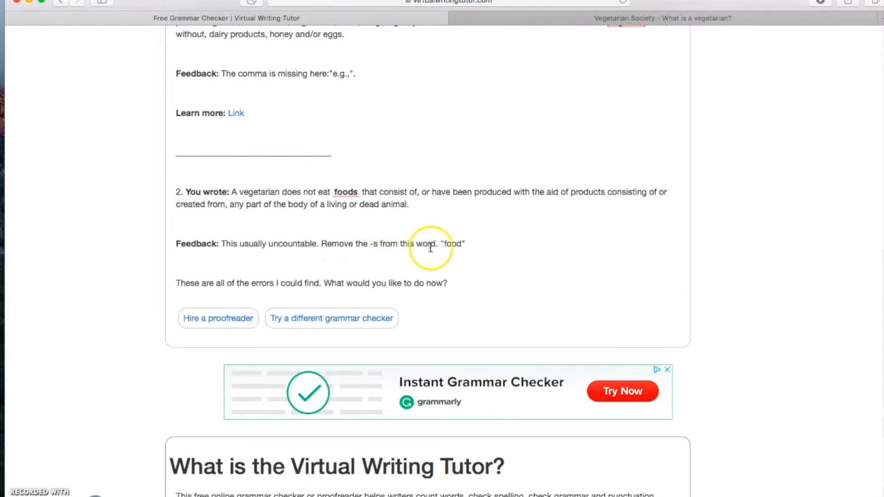
mouse_move(468, 250)
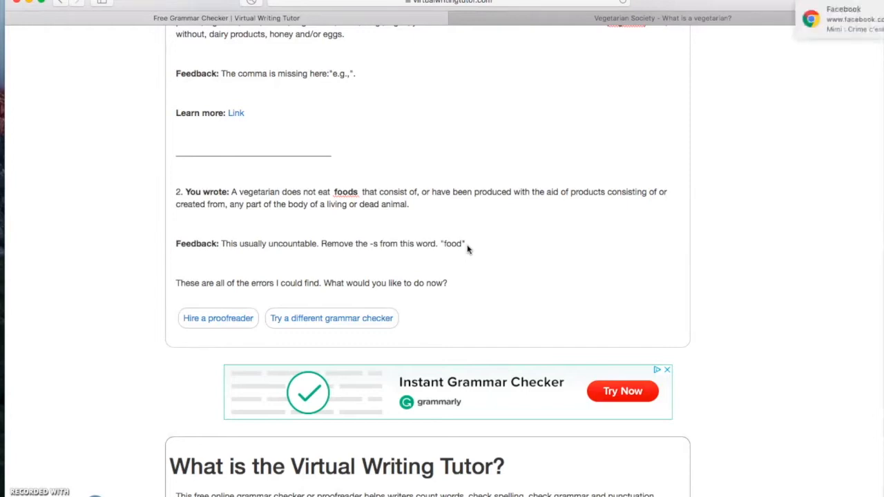
Step: Clear the pasted Vegetarian Society definition from the text box
scroll("up", 3)
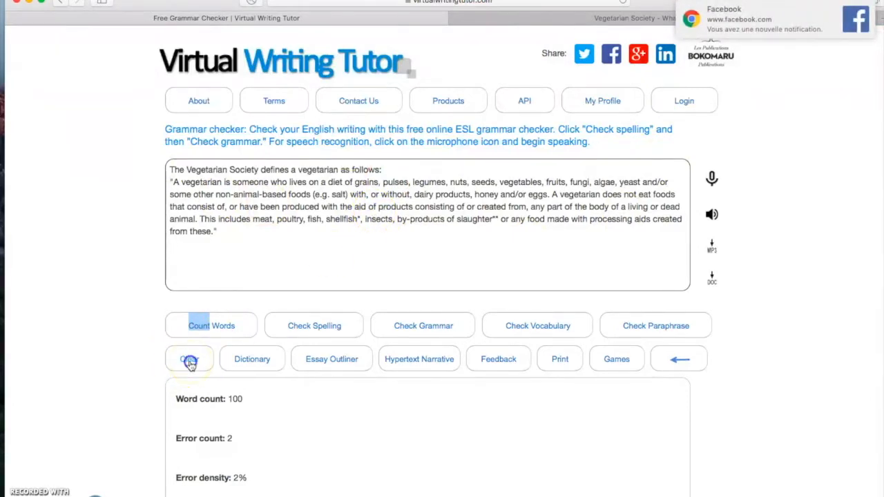
left_click(190, 359)
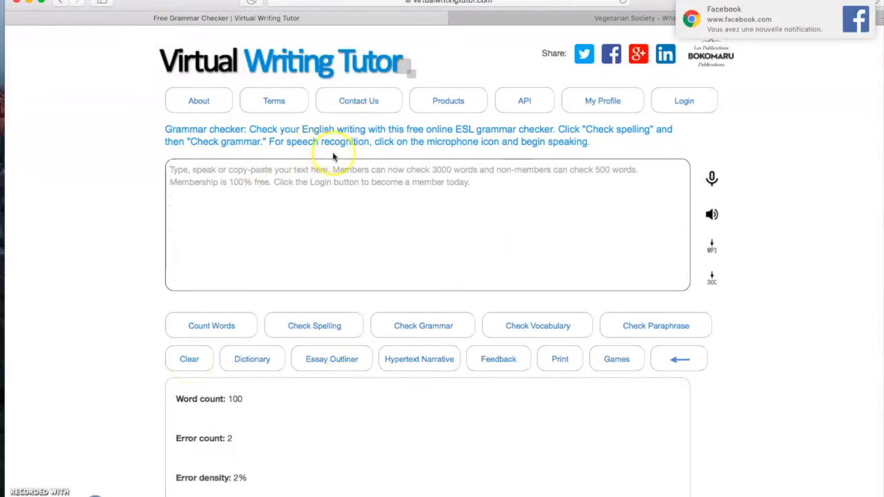